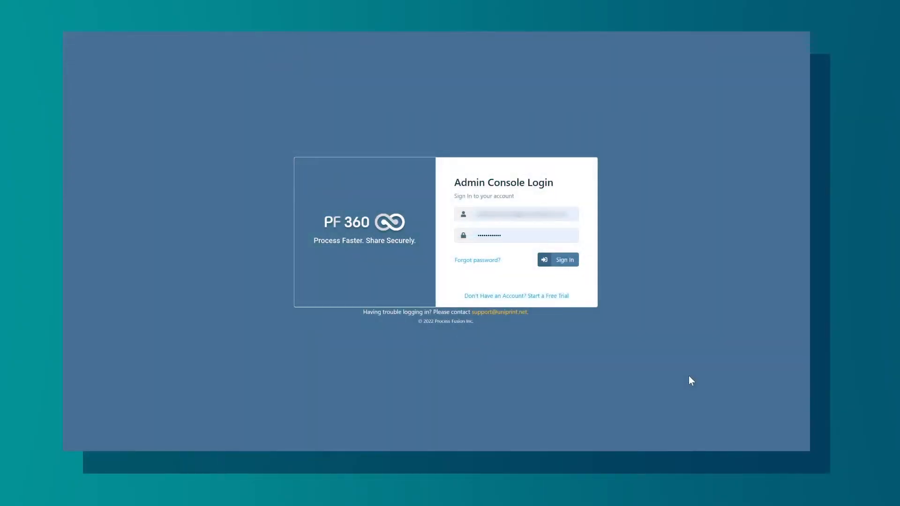
mouse_move(745, 394)
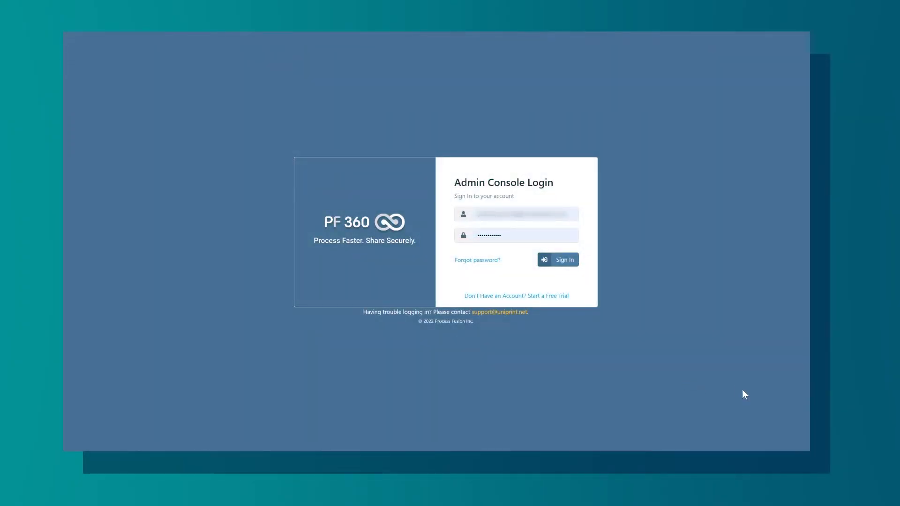
mouse_move(711, 407)
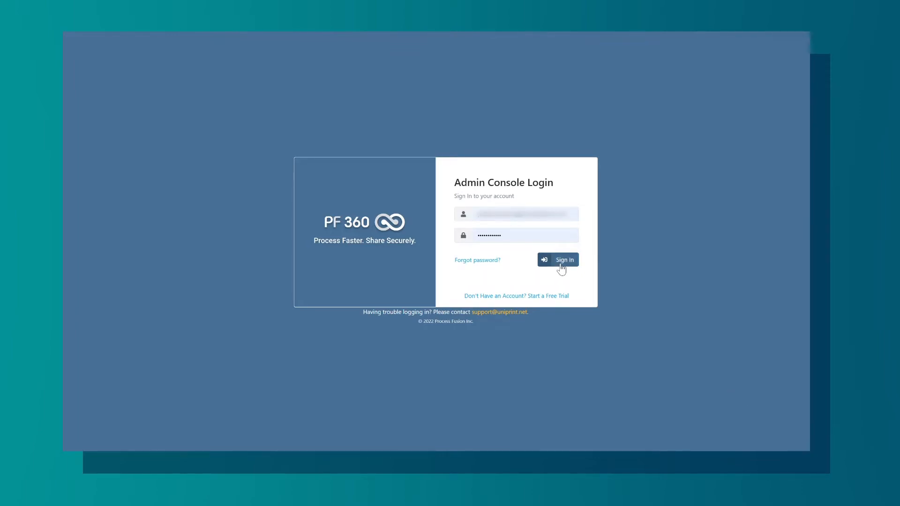
Step: Sign in with the filled-in credentials to reach the admin dashboard
left_click(557, 260)
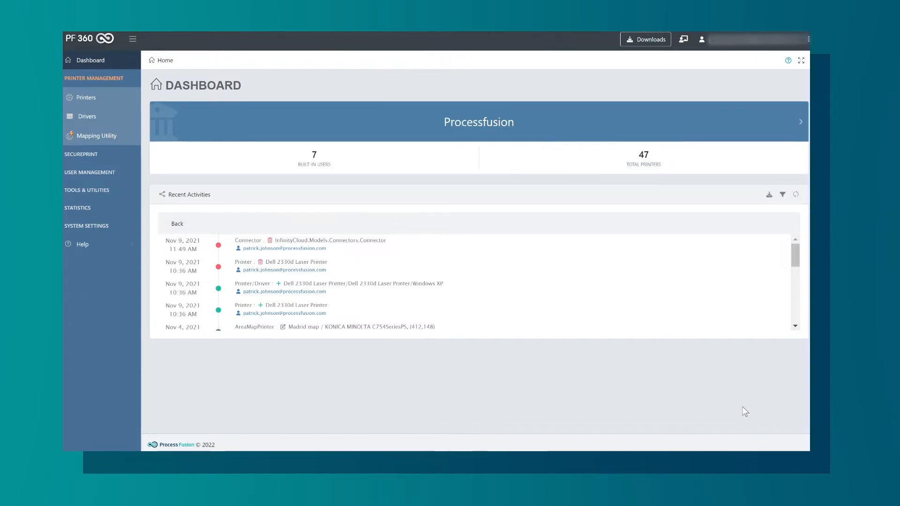
mouse_move(741, 406)
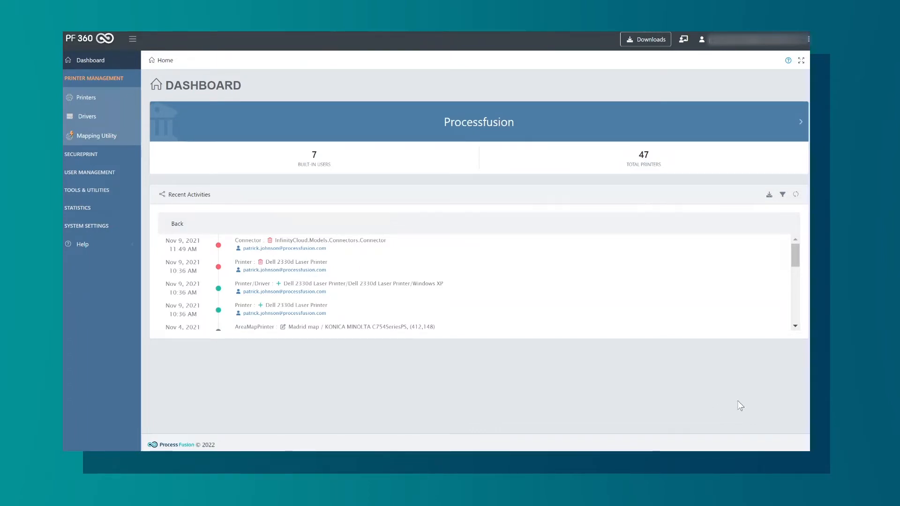
Step: View the Xerox VersaLink C405 on the floor map and printer list, then the driver manufacturers page
left_click(86, 97)
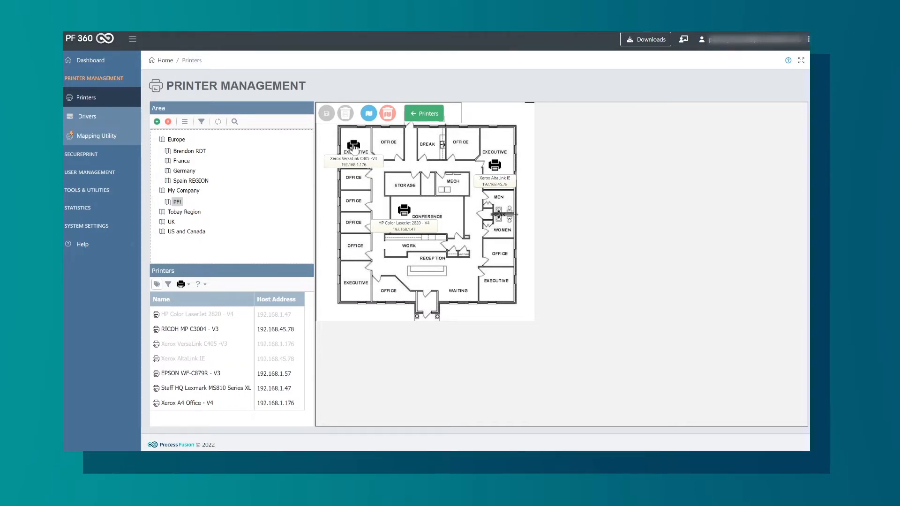
left_click(354, 144)
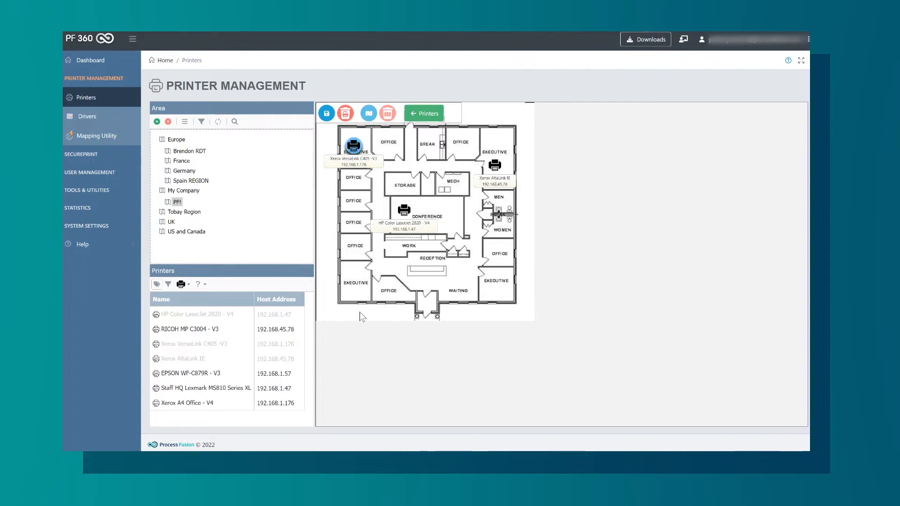
left_click(424, 113)
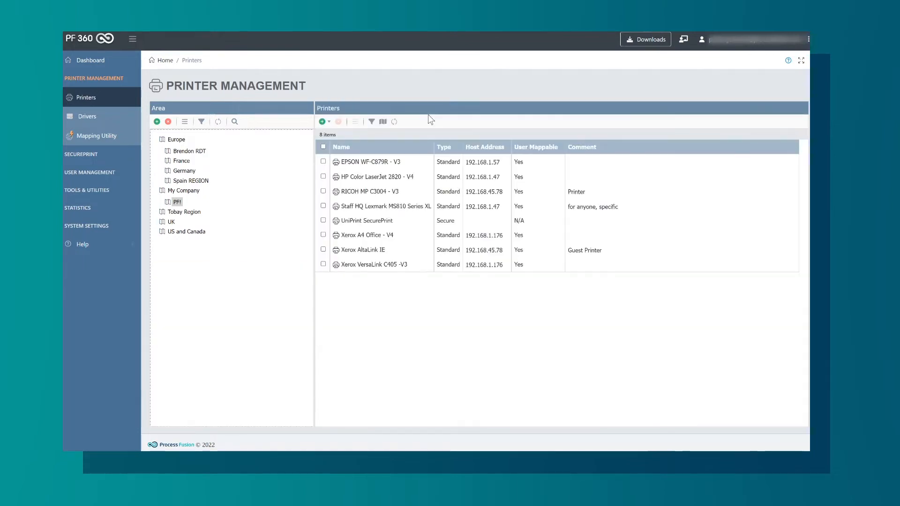
mouse_move(384, 264)
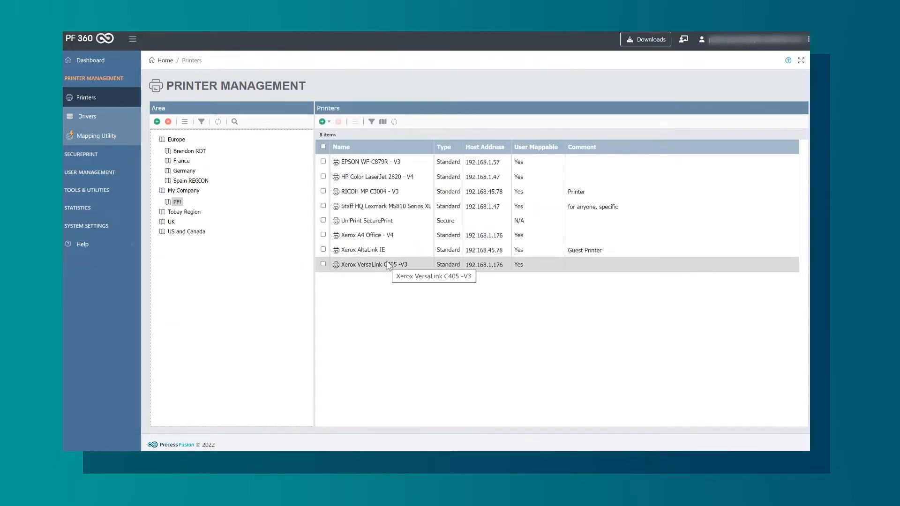
left_click(96, 135)
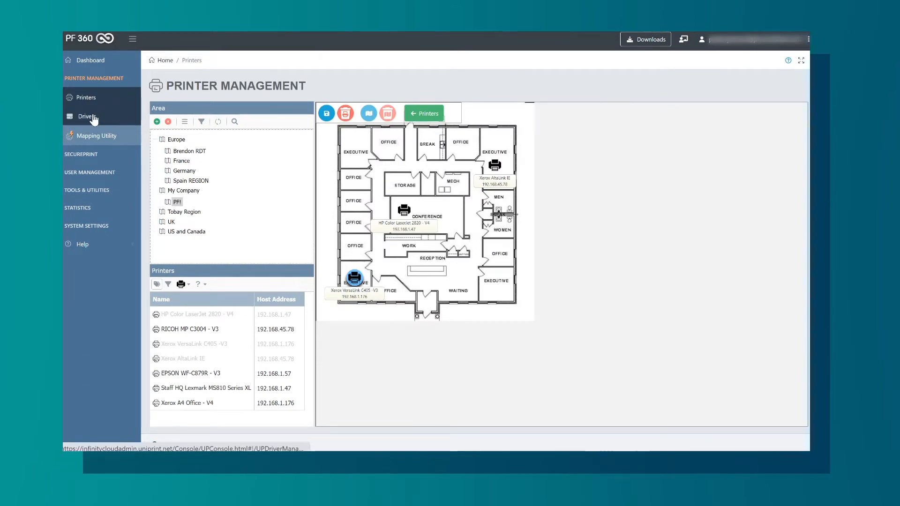
left_click(88, 116)
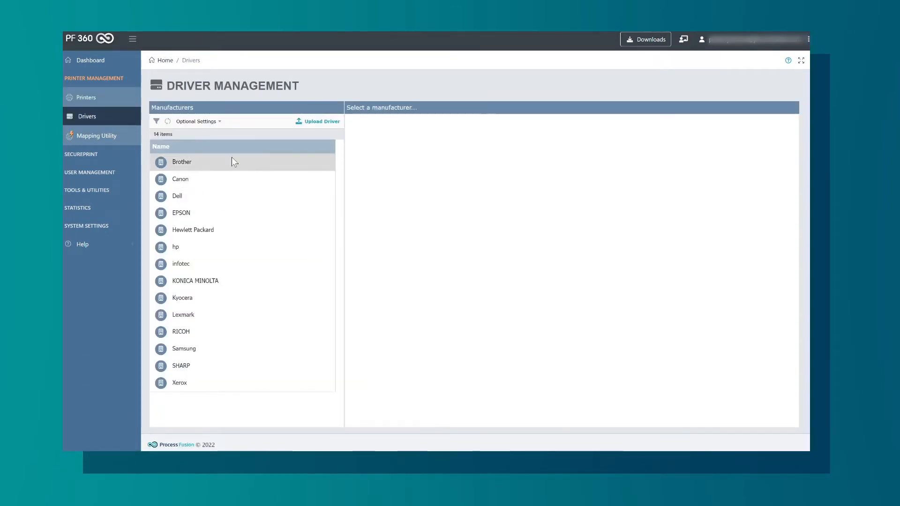
mouse_move(321, 121)
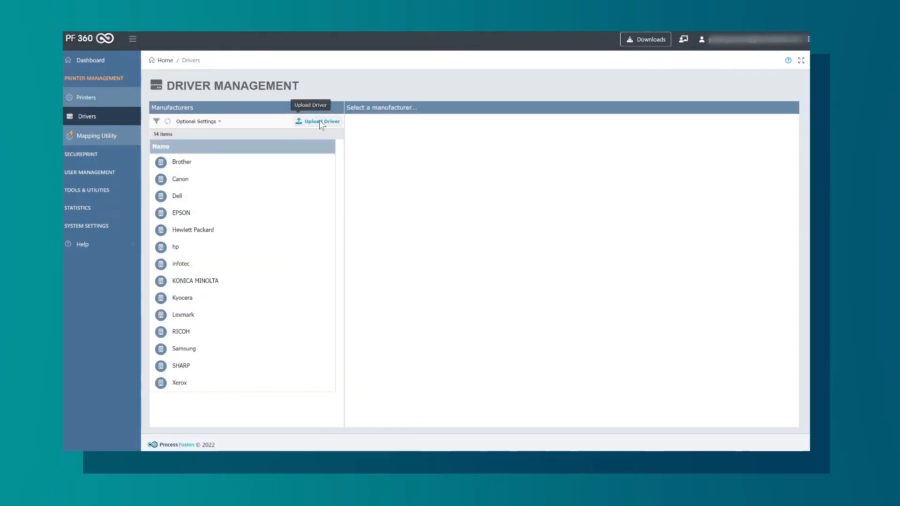
mouse_move(95, 135)
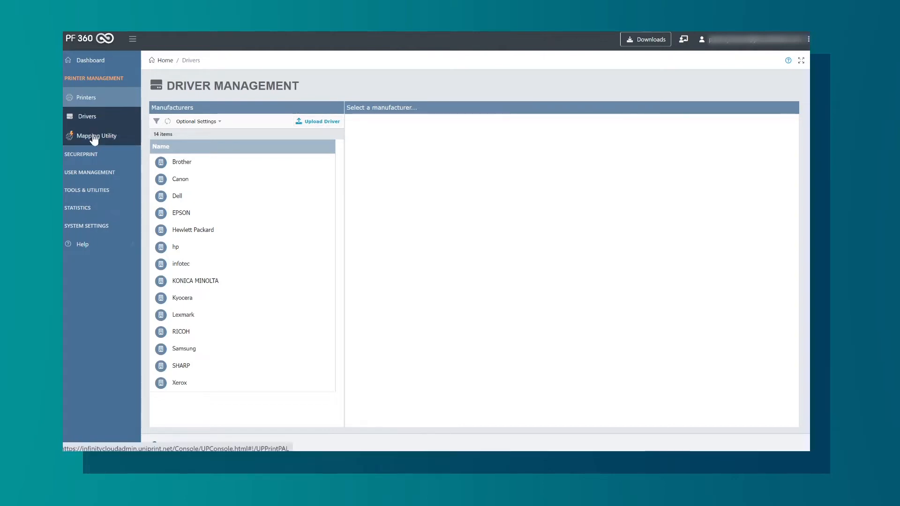
Step: In the mapping utility, expand Exeter Office > Sales and show Sales Office 1's filter and printers
left_click(96, 135)
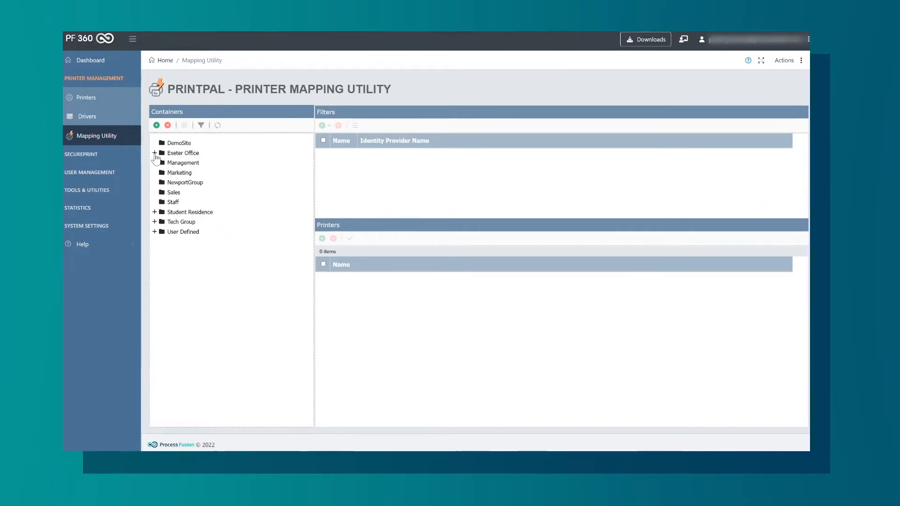
left_click(155, 153)
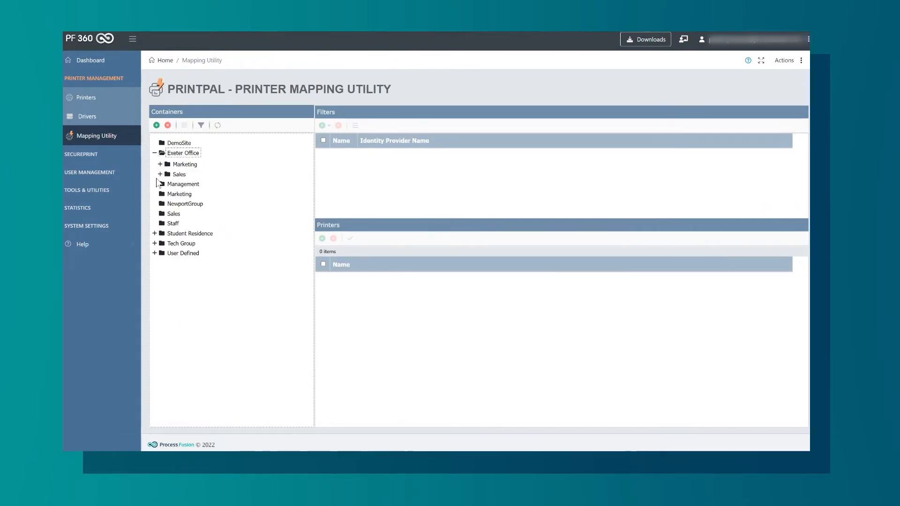
left_click(159, 174)
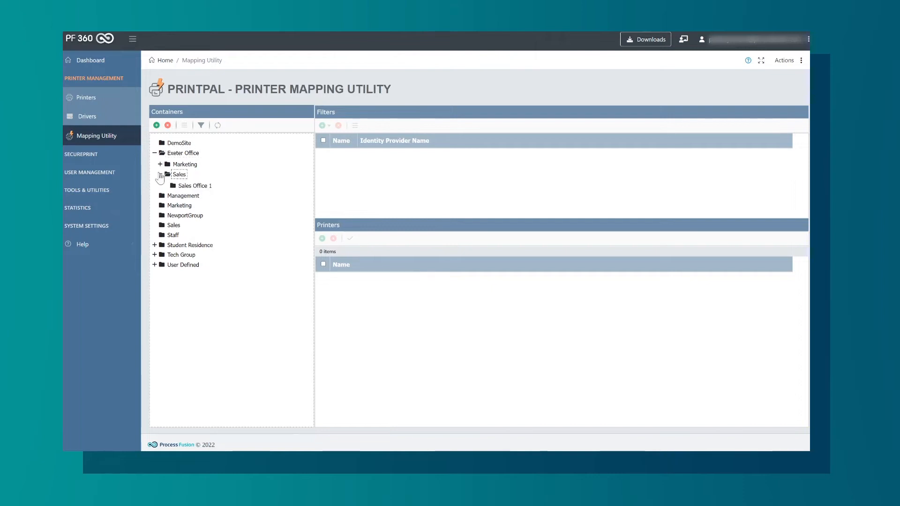
left_click(194, 185)
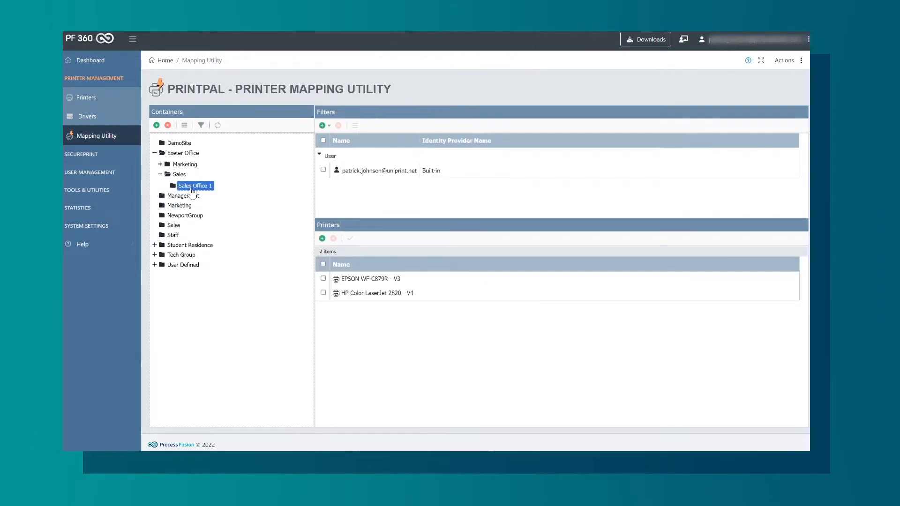
mouse_move(354, 185)
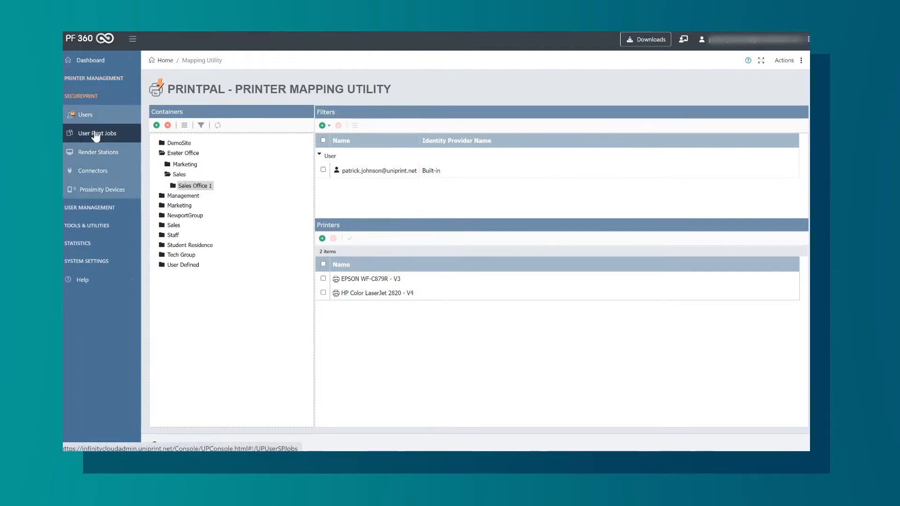
Step: Go through SecurePrint users and user print jobs to the render stations list
left_click(86, 114)
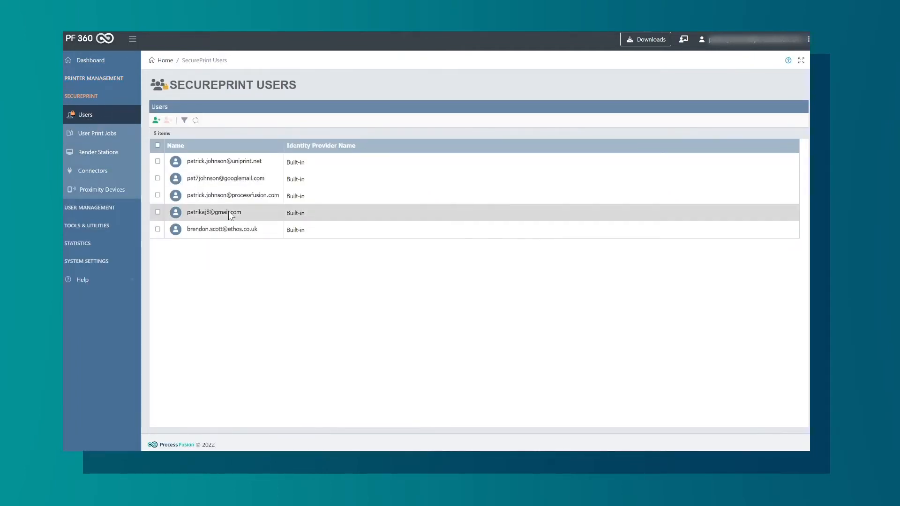
mouse_move(96, 133)
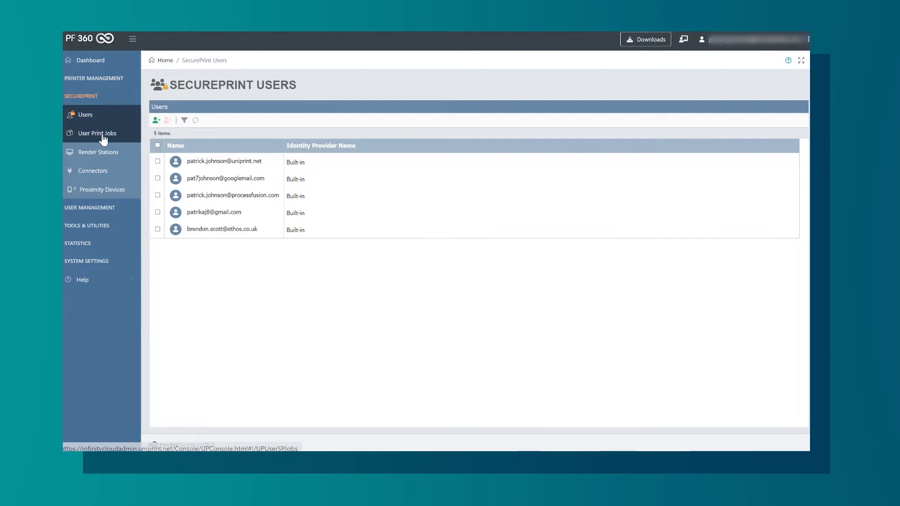
left_click(96, 133)
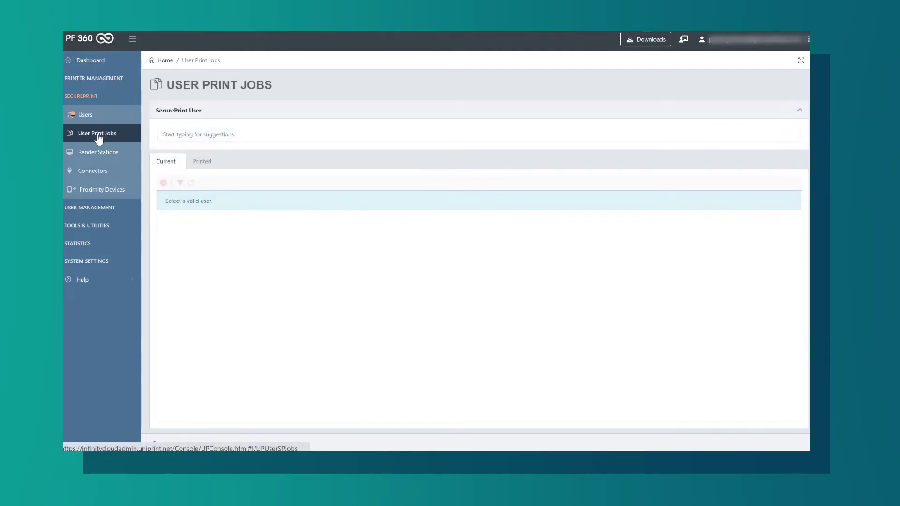
mouse_move(105, 167)
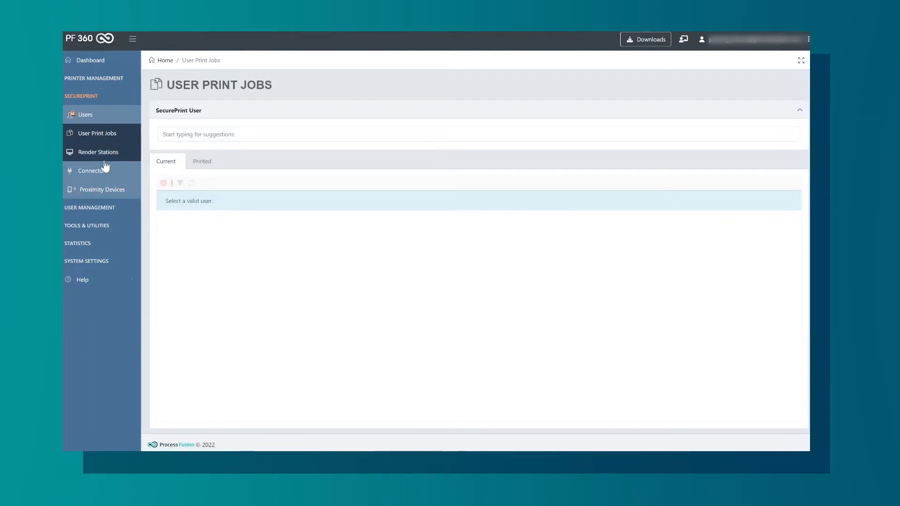
left_click(97, 152)
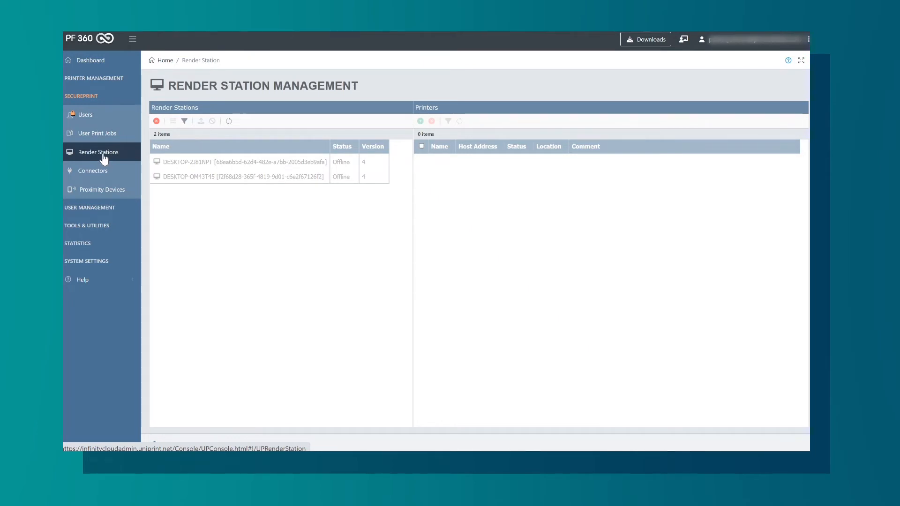
Step: View the Europe connectors page, then the proximity devices list (QR code, beacon, NFC)
left_click(93, 171)
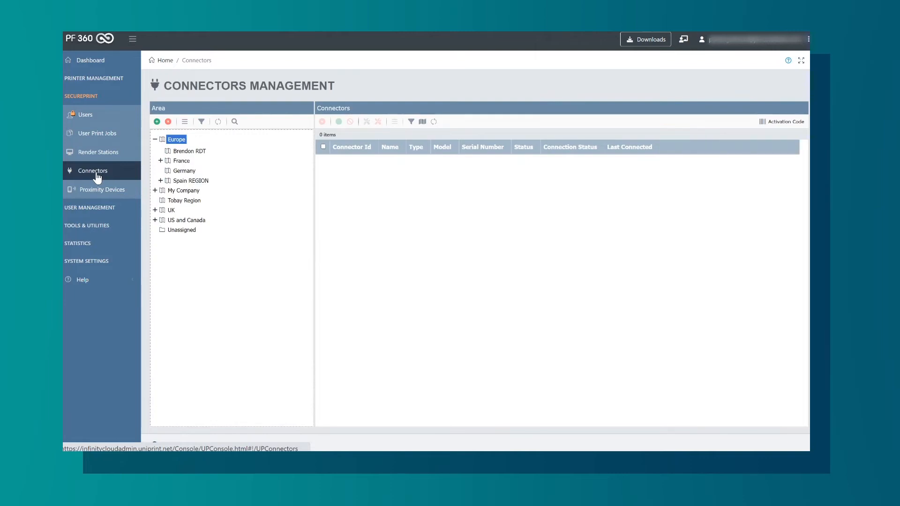
mouse_move(101, 190)
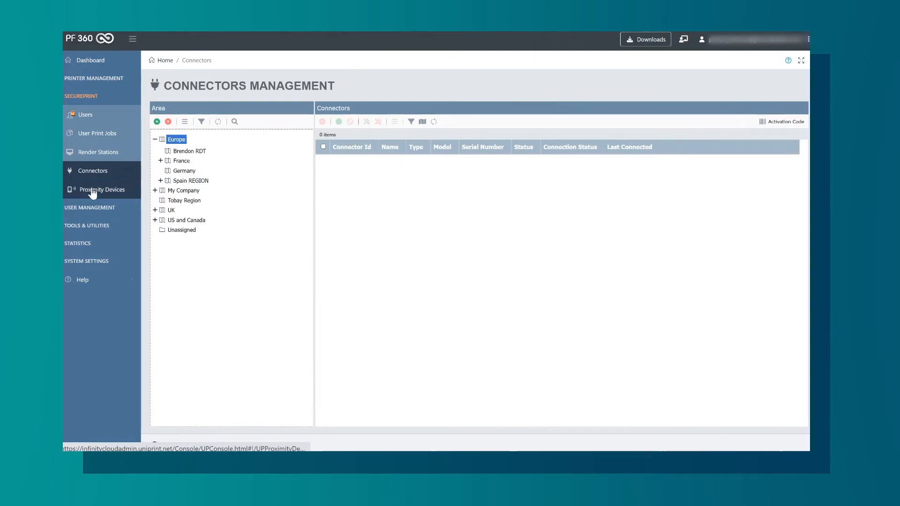
left_click(102, 189)
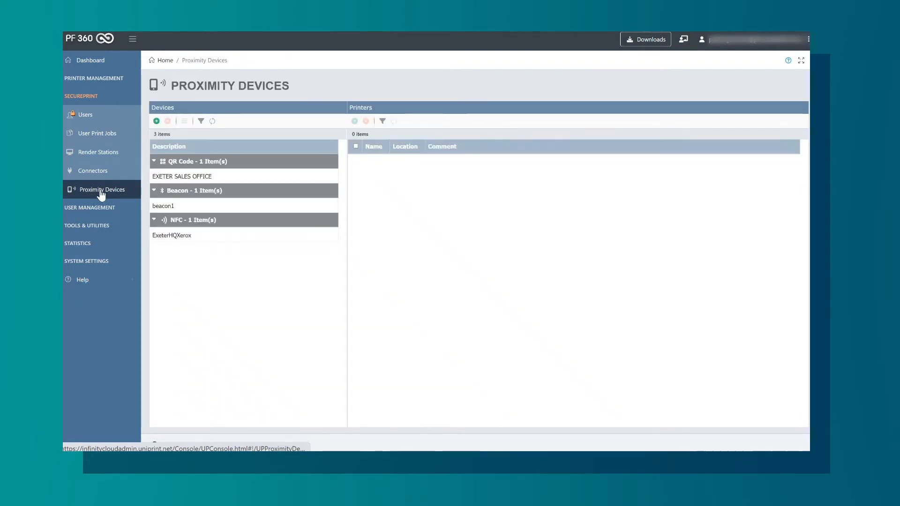
Step: Show the Xerox VersaLink printer tied to ExeterHQXerox, then the console users list
left_click(172, 235)
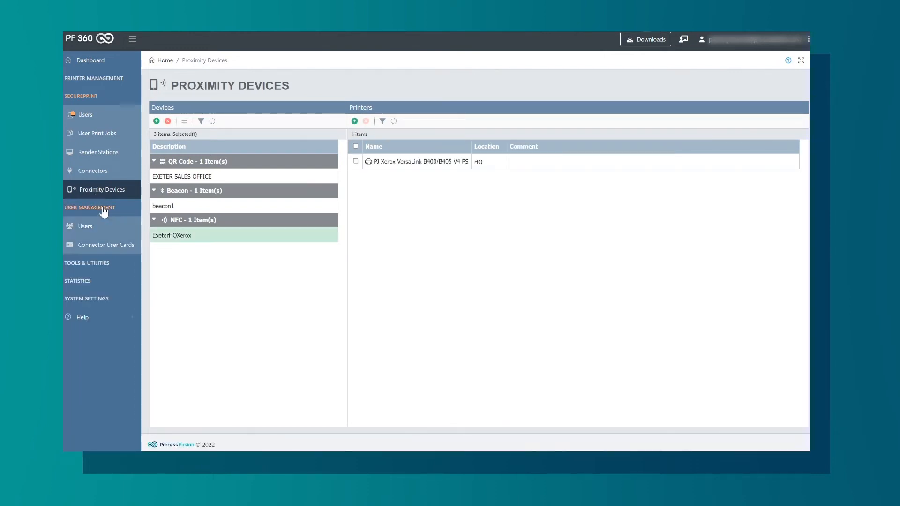
left_click(85, 226)
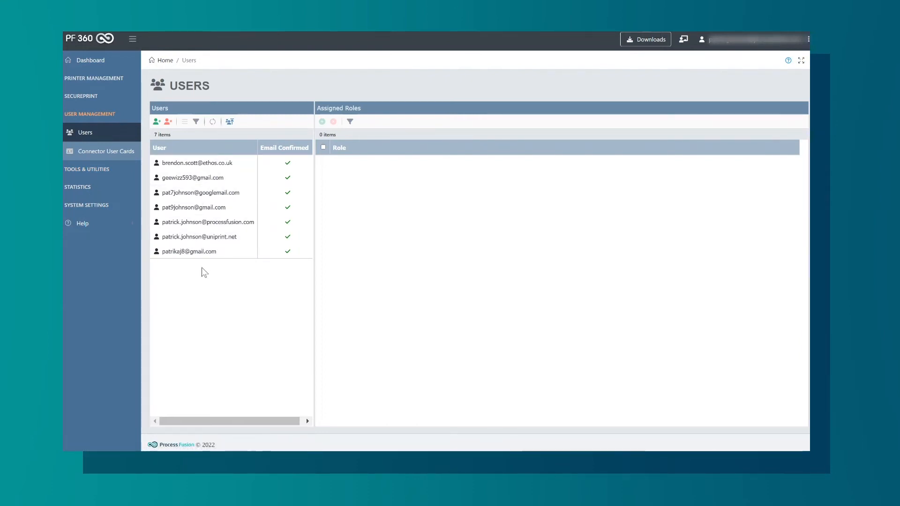
mouse_move(209, 275)
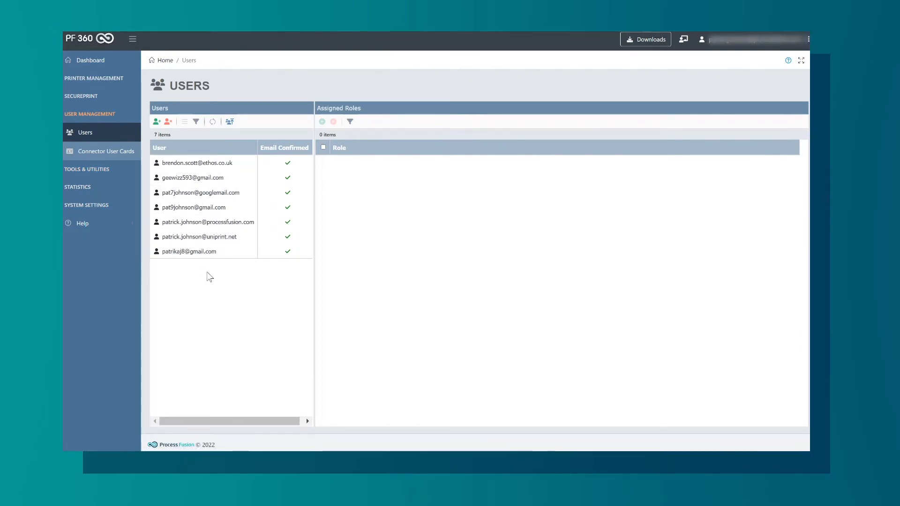
Step: View the empty Connector User Cards page and expand Tools & Utilities
left_click(106, 151)
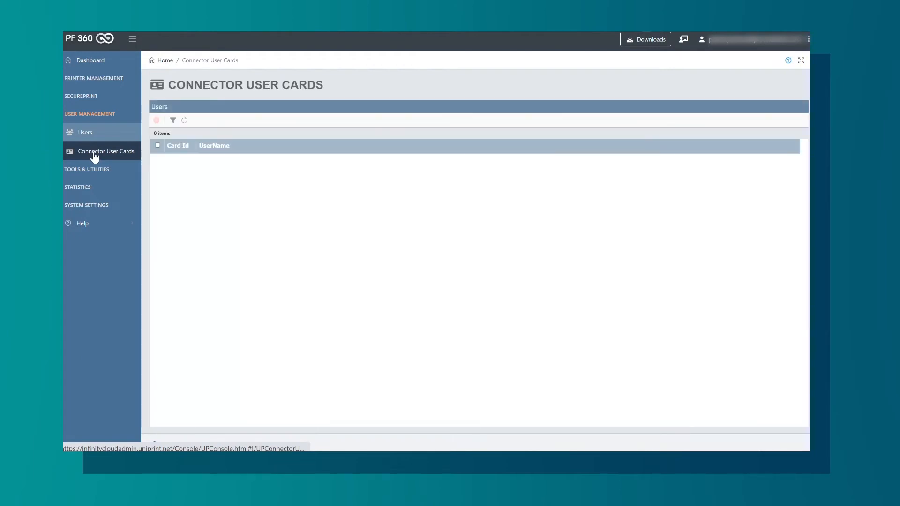
mouse_move(125, 157)
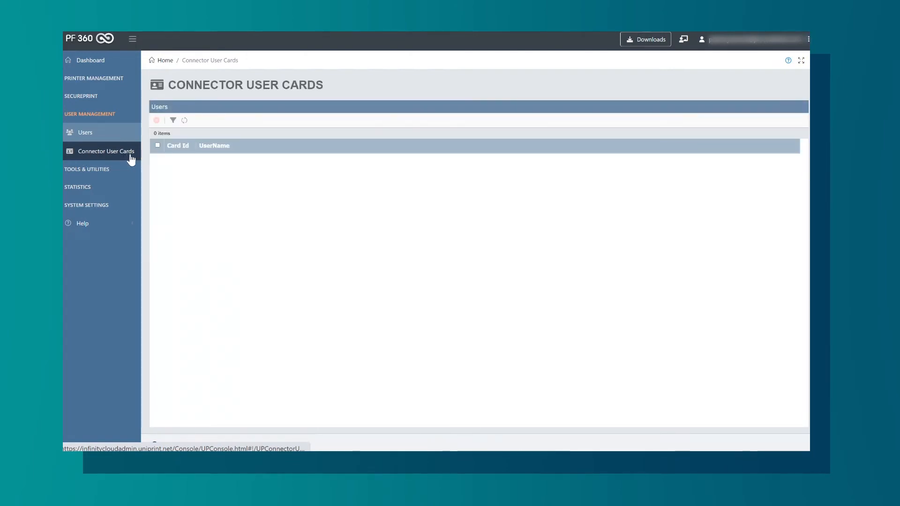
left_click(86, 169)
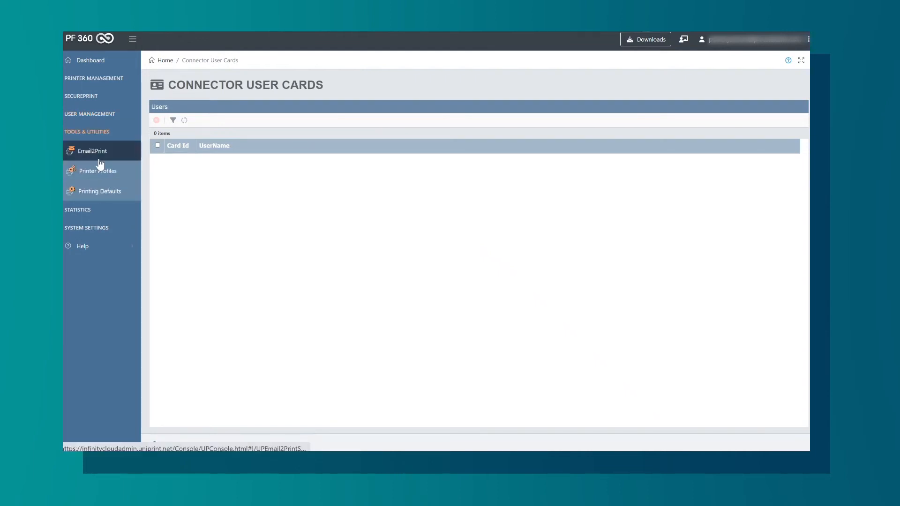
Step: View Email2Print, the Xerox VersaLink B400/B405 Duplex profile, then Printing Defaults (color, duplex mono)
left_click(91, 151)
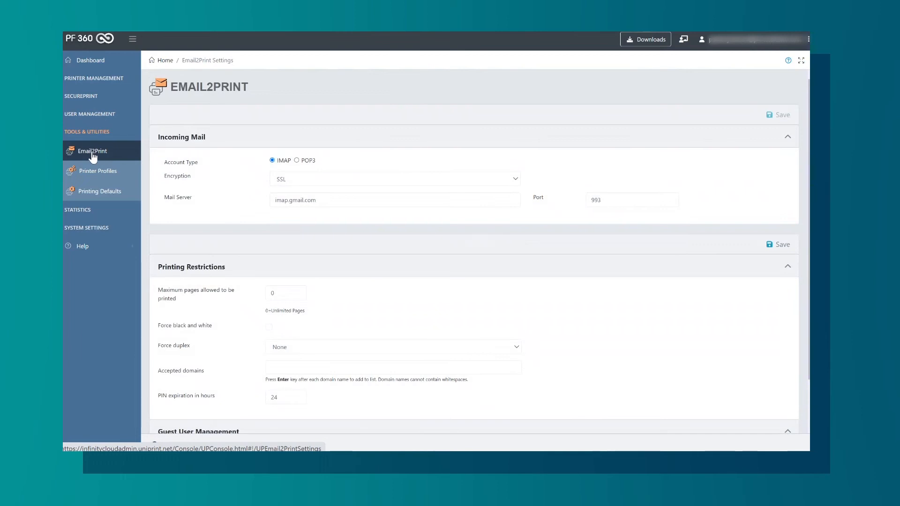
left_click(98, 171)
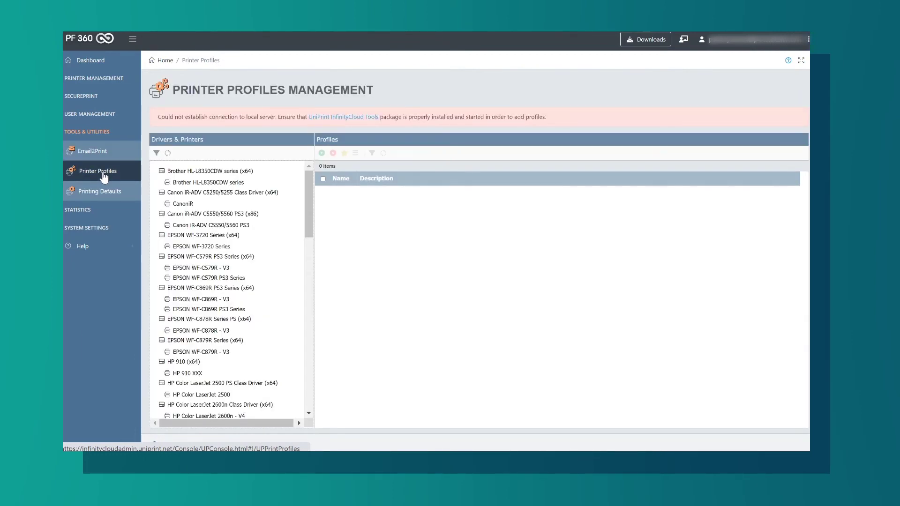
mouse_move(113, 176)
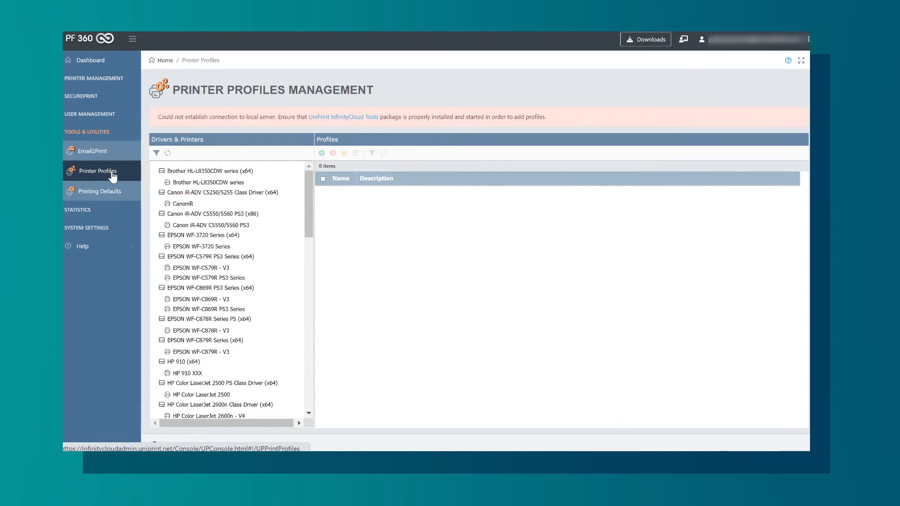
scroll("down", 3)
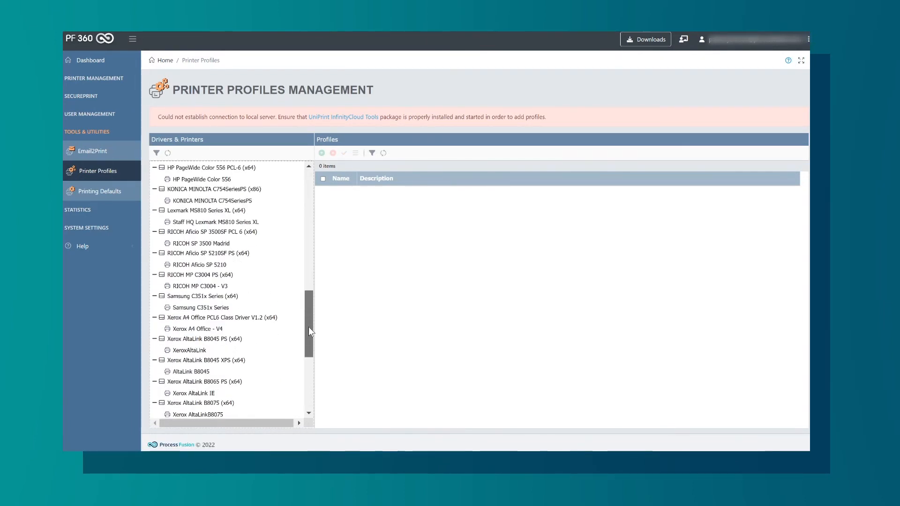
left_click(224, 354)
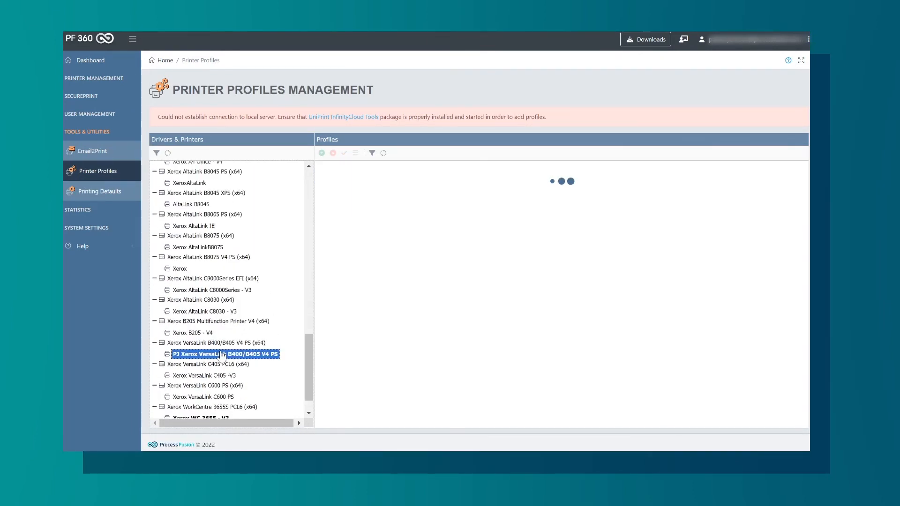
left_click(224, 354)
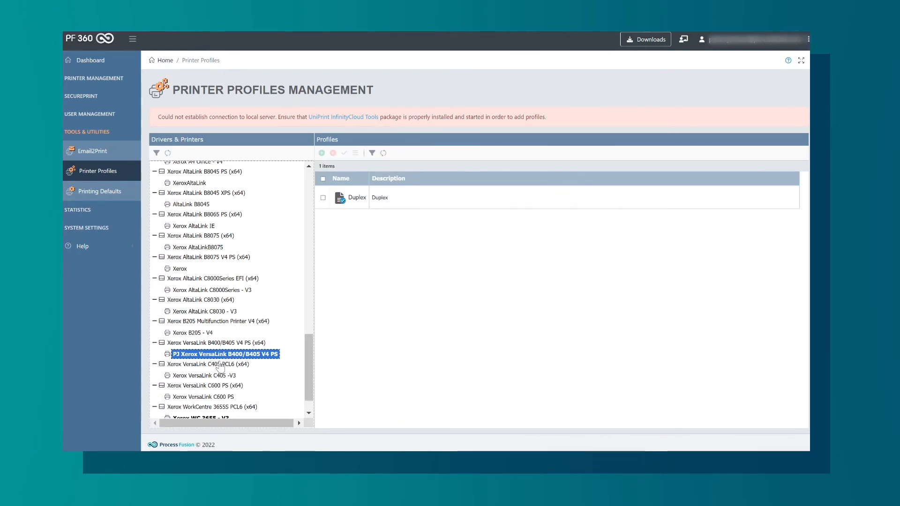
left_click(99, 192)
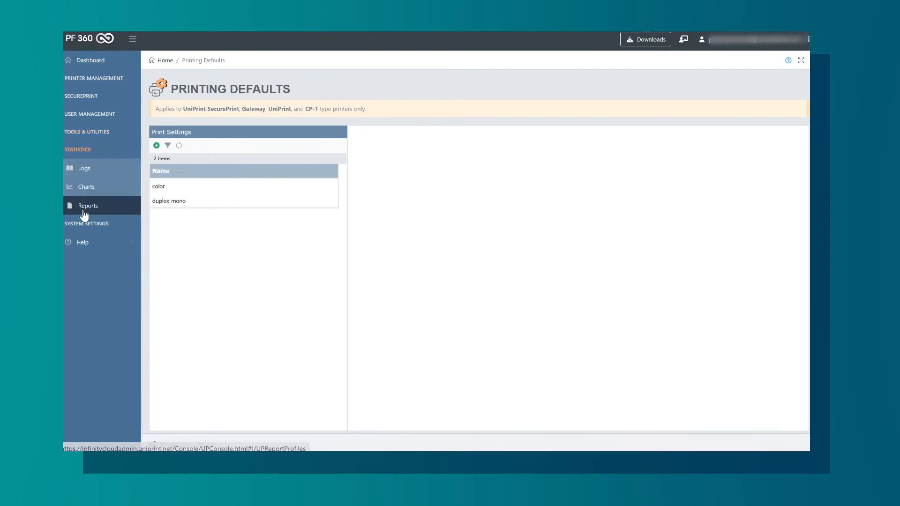
mouse_move(83, 168)
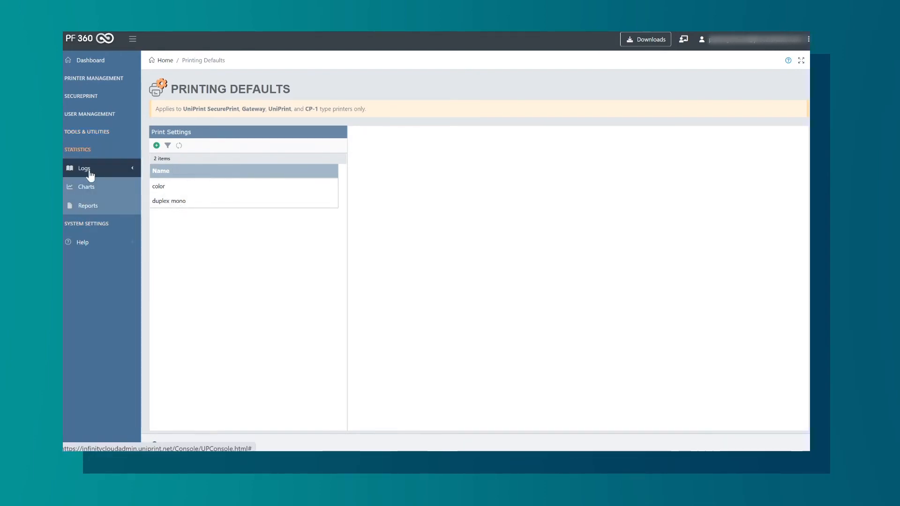
Step: View the empty print logs and pie chart statistics, then the Reports page
left_click(84, 168)
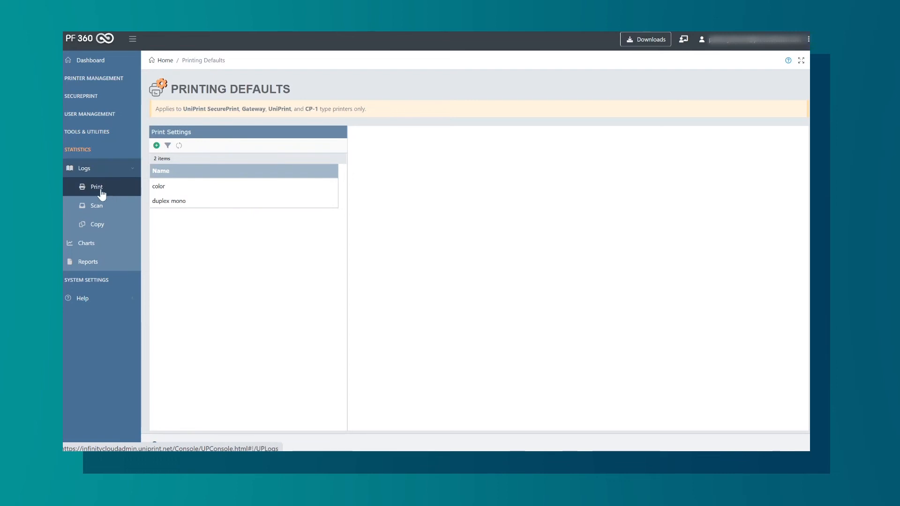
left_click(97, 187)
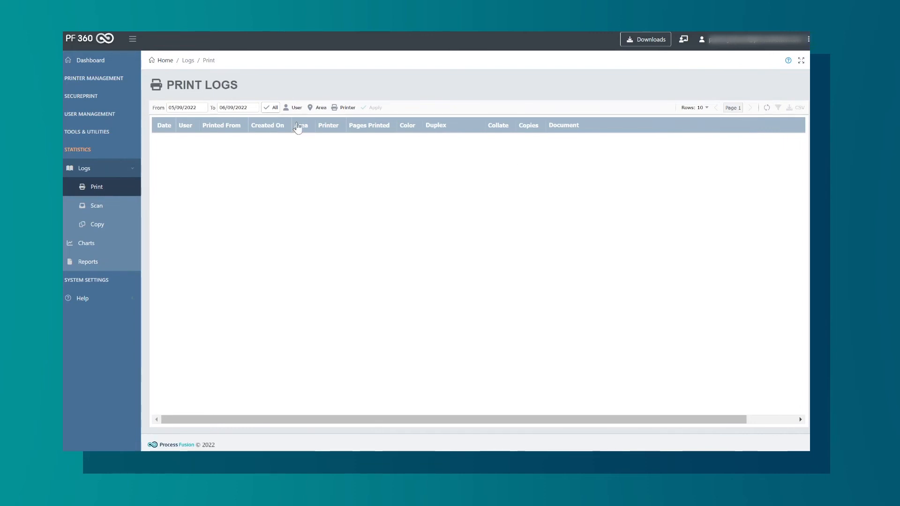
left_click(85, 242)
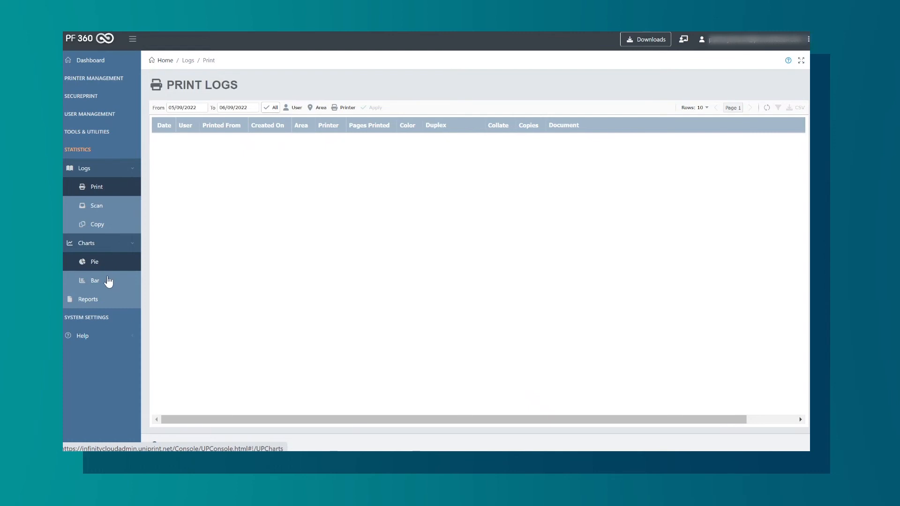
mouse_move(97, 265)
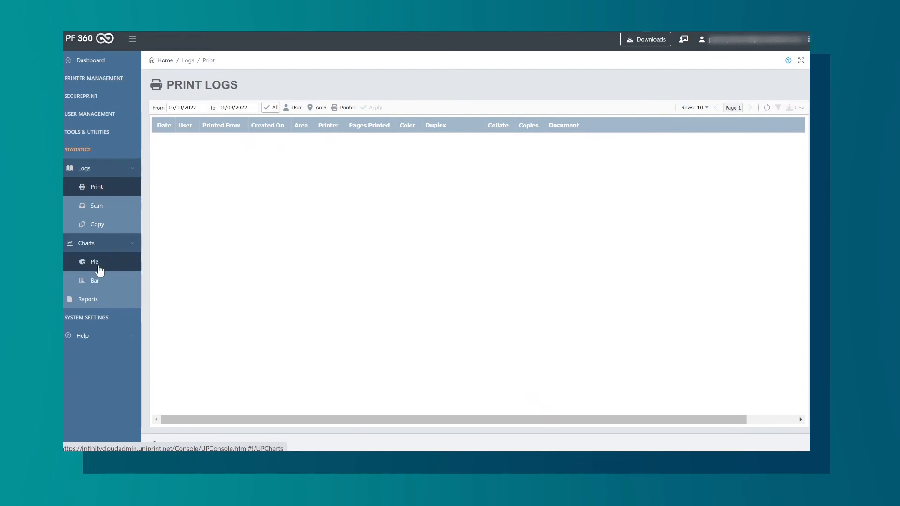
left_click(93, 262)
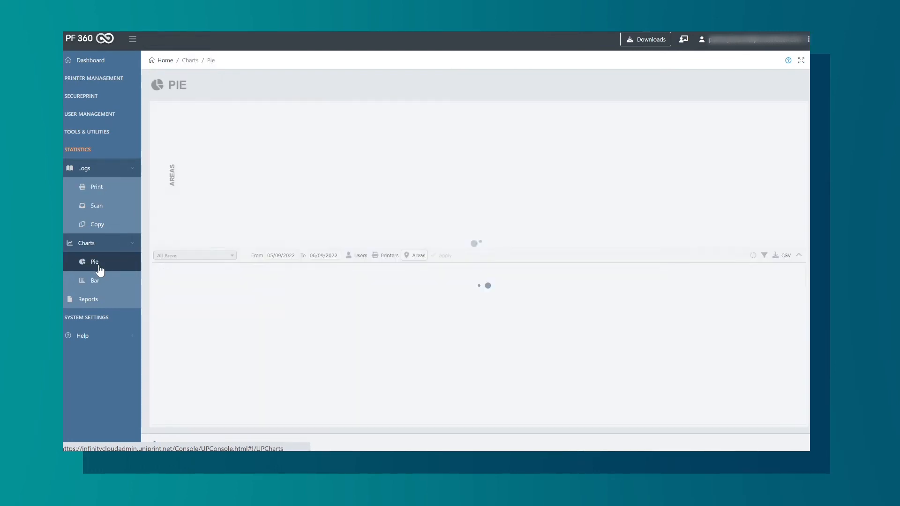
left_click(88, 299)
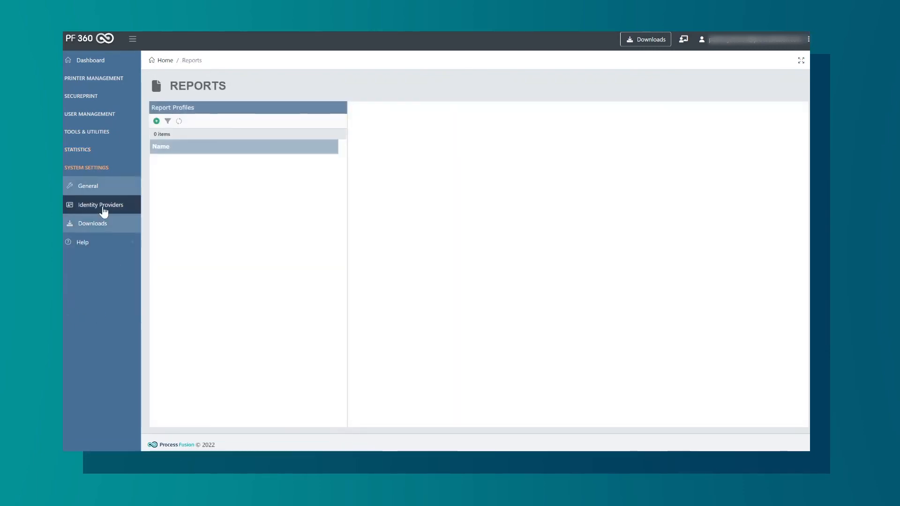
Step: Review general settings and identity providers, then start adding a new identity provider
left_click(87, 185)
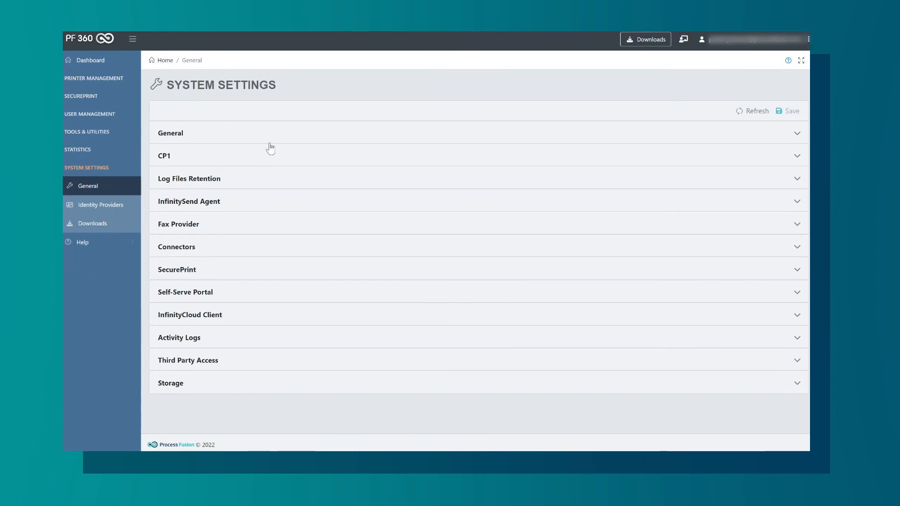
left_click(100, 205)
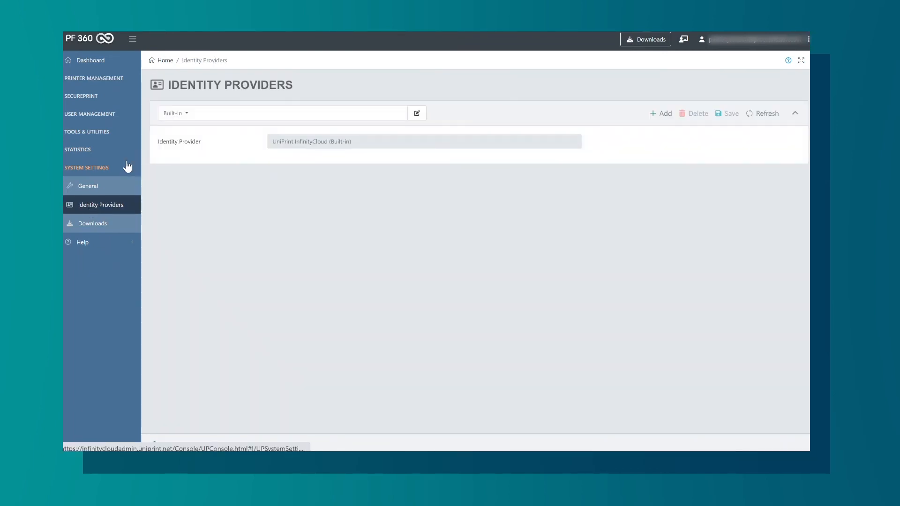
mouse_move(400, 142)
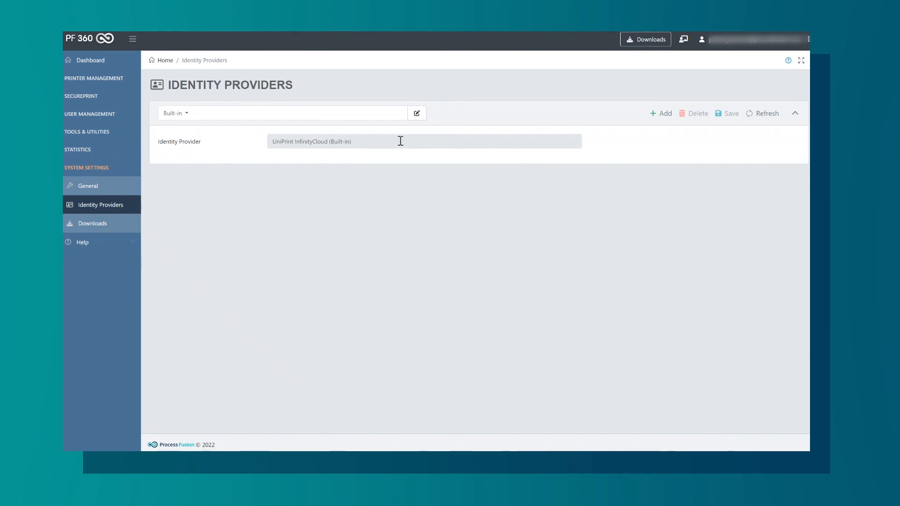
left_click(661, 113)
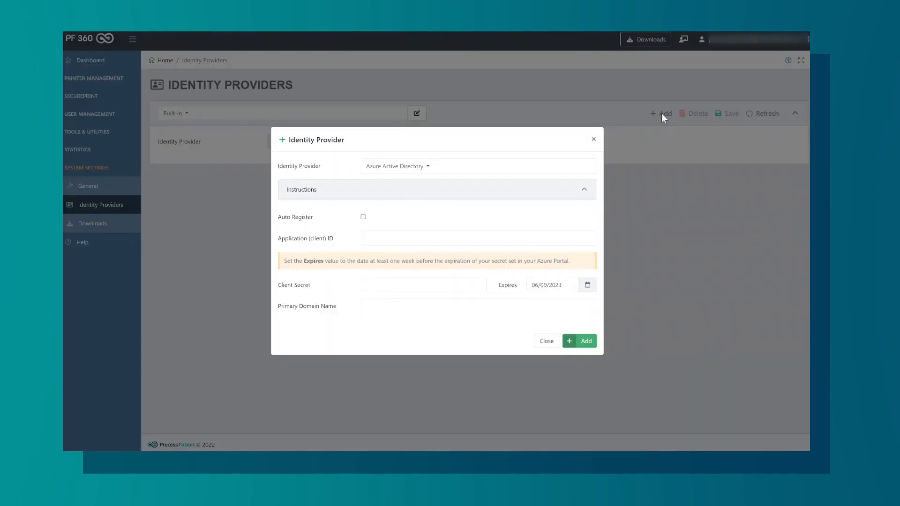
mouse_move(449, 170)
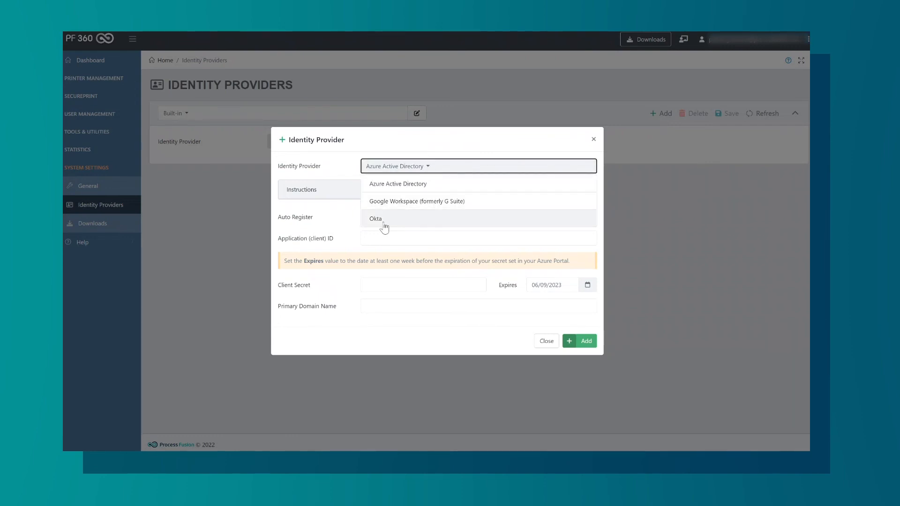
mouse_move(433, 208)
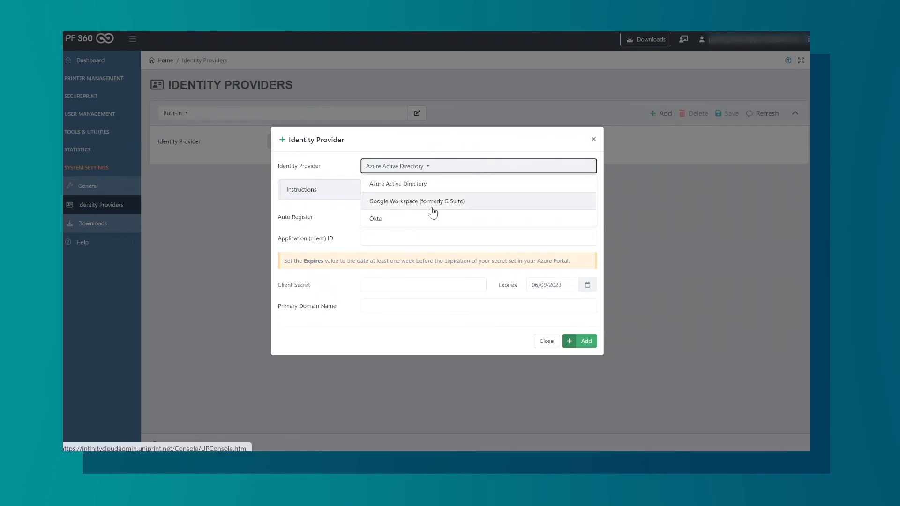
Step: View the Downloads page, then reach the Admin Guide through the Help menu
left_click(91, 223)
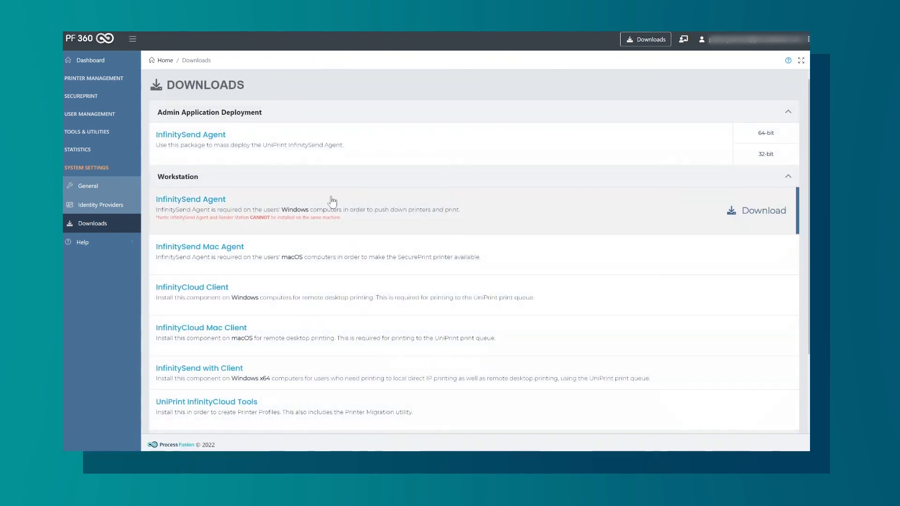
left_click(90, 60)
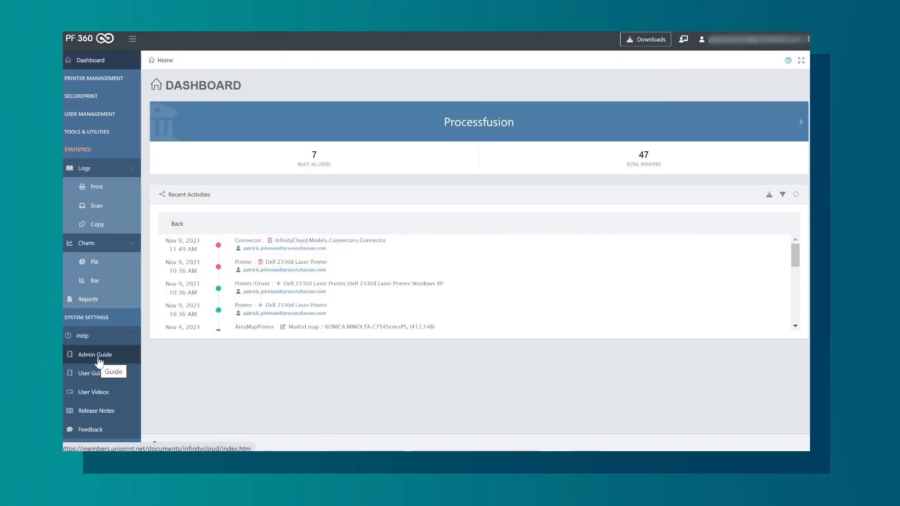
mouse_move(106, 360)
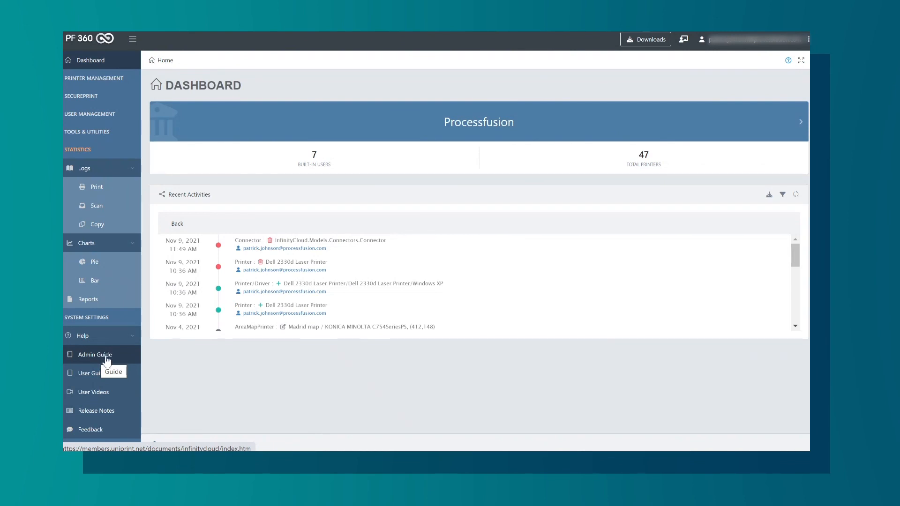
left_click(94, 355)
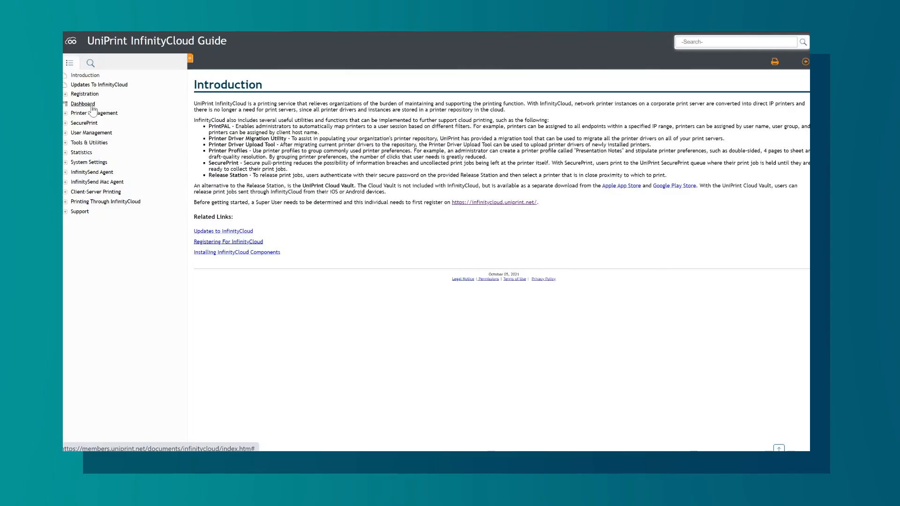